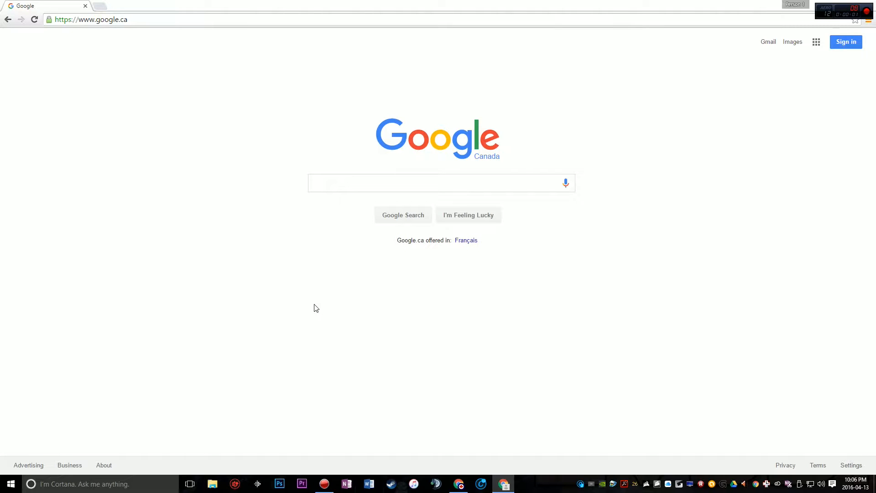
{"action": "mouse_move", "coordinate": [274, 293]}
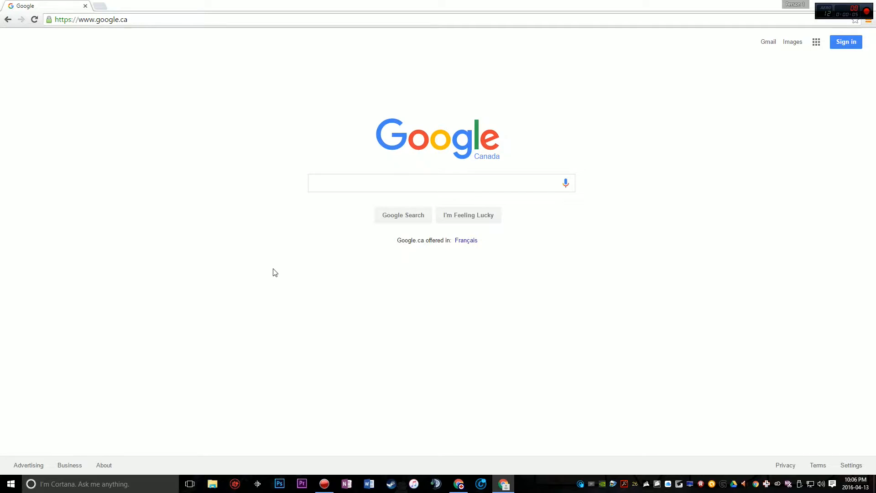
{"action": "mouse_move", "coordinate": [255, 201]}
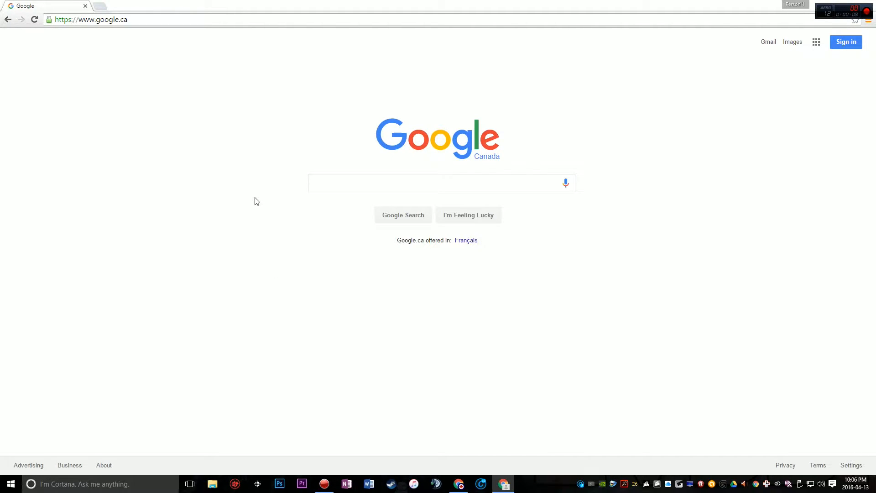
{"action": "mouse_move", "coordinate": [282, 118]}
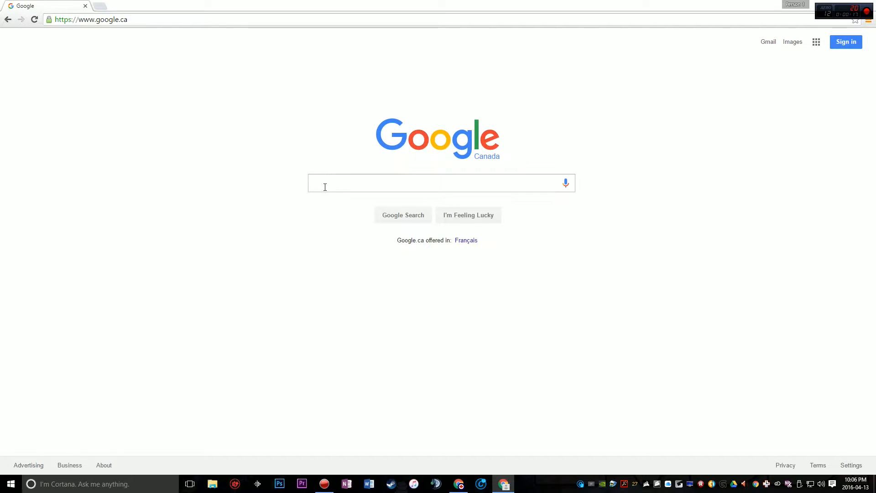
Reach the Chrome Web Store from a new tab's Apps page.
{"action": "left_click", "coordinate": [442, 182]}
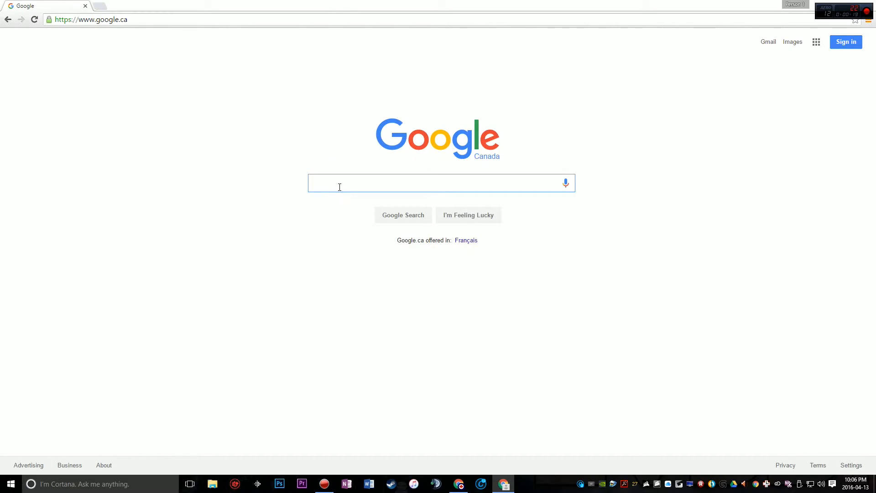
{"action": "mouse_move", "coordinate": [339, 186]}
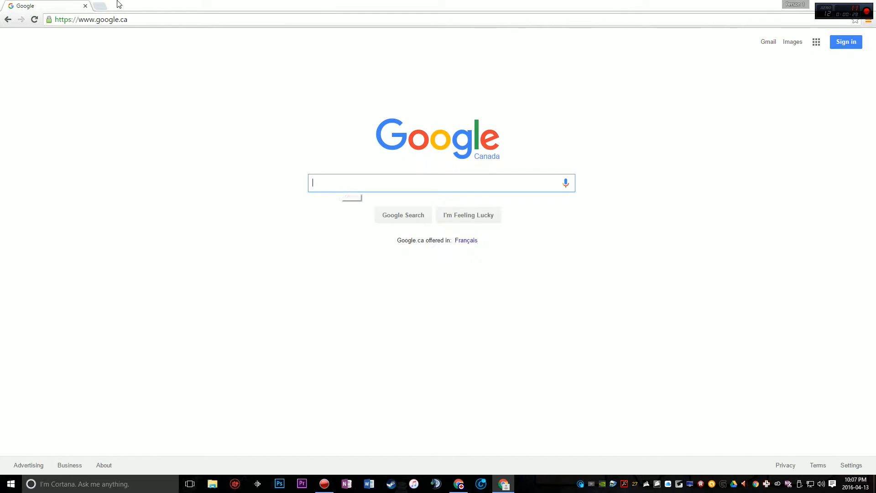
{"action": "left_click", "coordinate": [100, 5]}
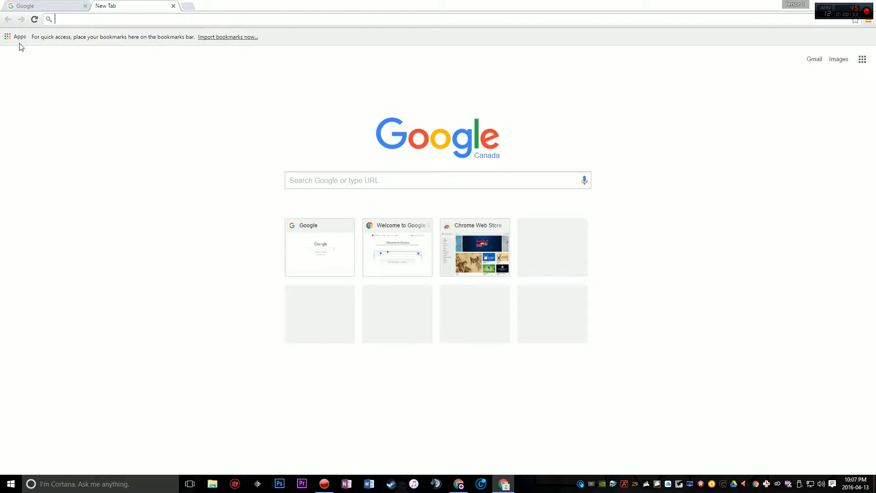
{"action": "left_click", "coordinate": [20, 37]}
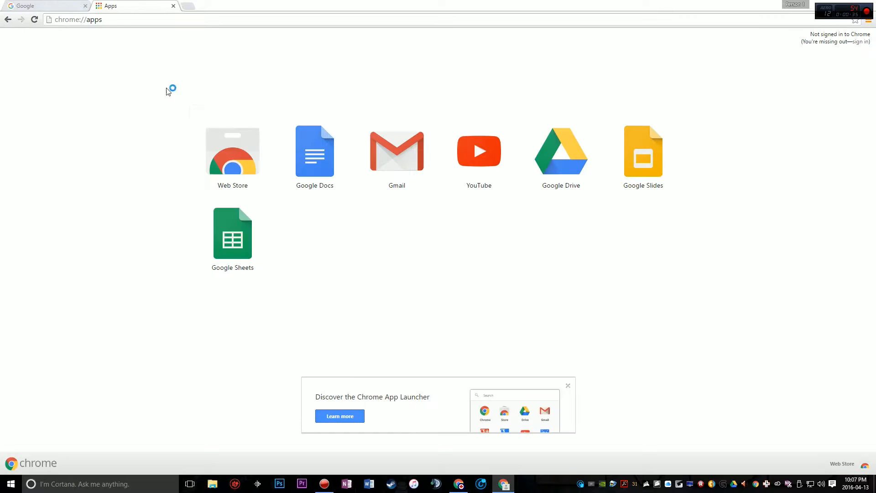
{"action": "mouse_move", "coordinate": [234, 153]}
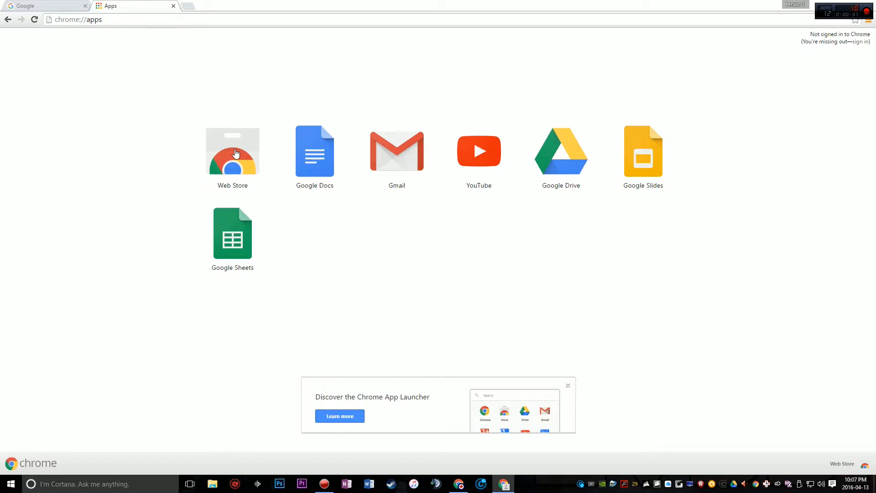
{"action": "left_click", "coordinate": [233, 150]}
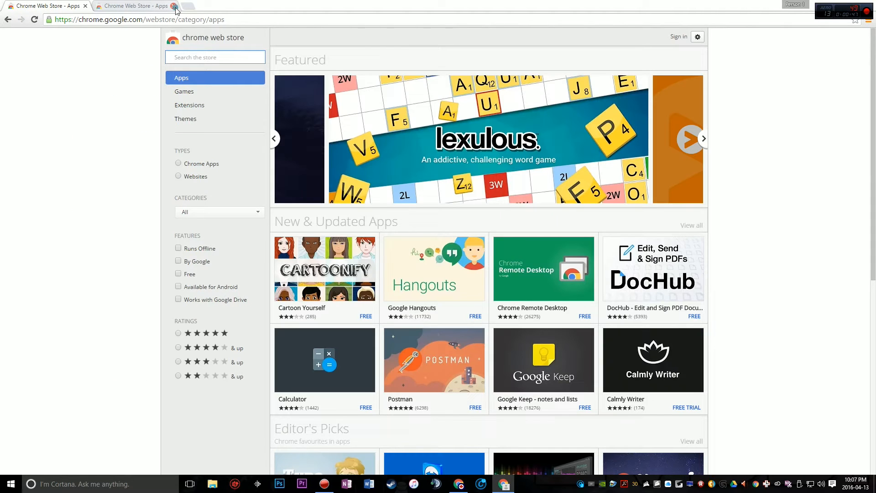
Close the extra Web Store tab and activate the 'Search the store' box.
{"action": "left_click", "coordinate": [173, 5]}
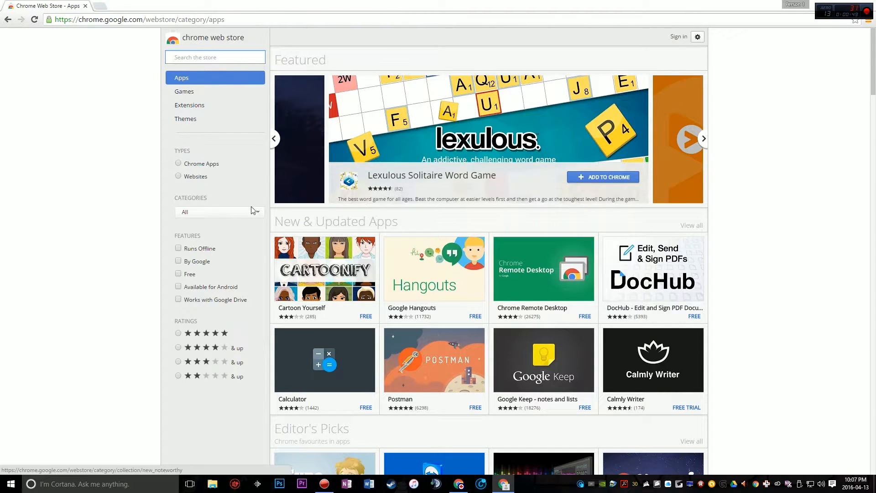
{"action": "scroll", "scroll_direction": "down", "scroll_amount": 3}
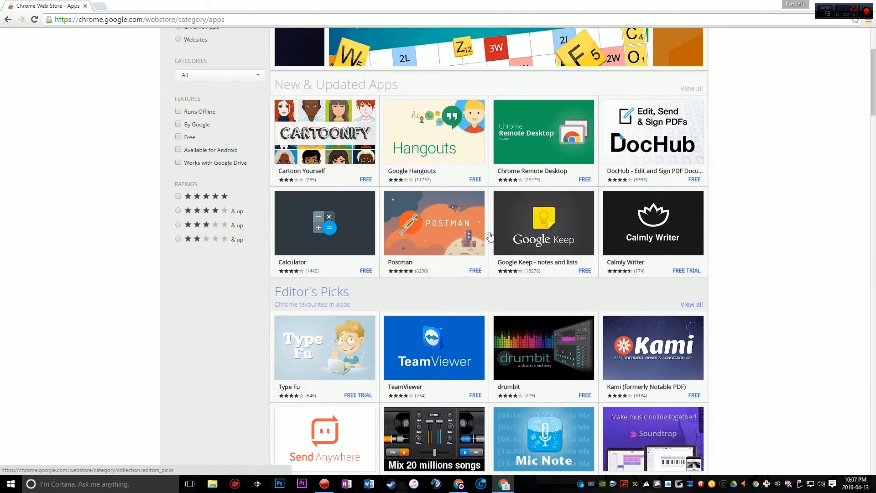
{"action": "scroll", "scroll_direction": "up", "scroll_amount": 3}
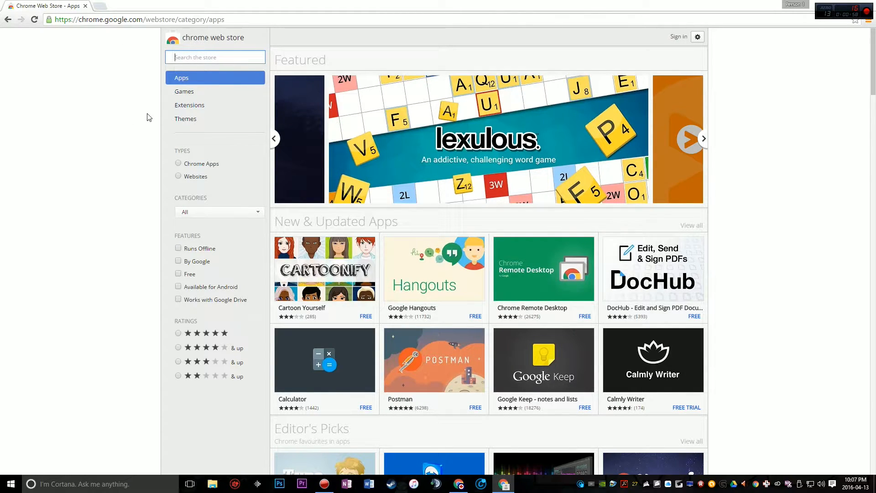
{"action": "left_click", "coordinate": [703, 138]}
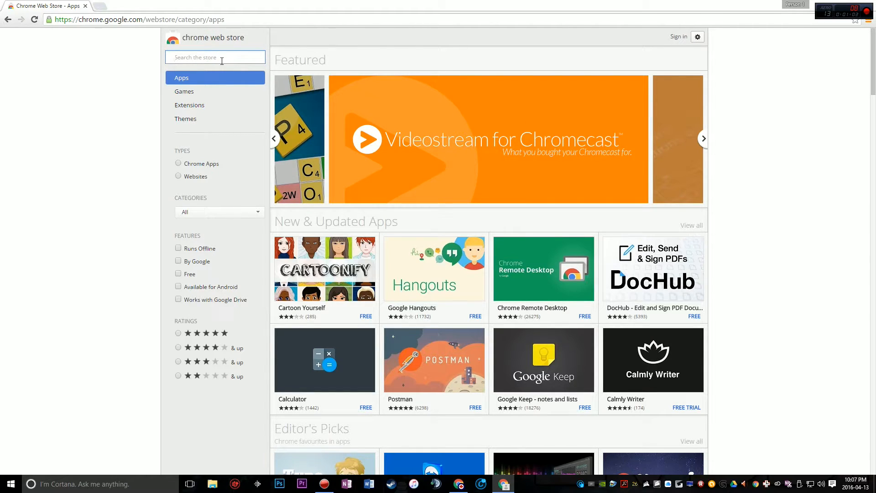
Search the store for 'grammarly' via the typed suggestion.
{"action": "type", "text": "grammarly"}
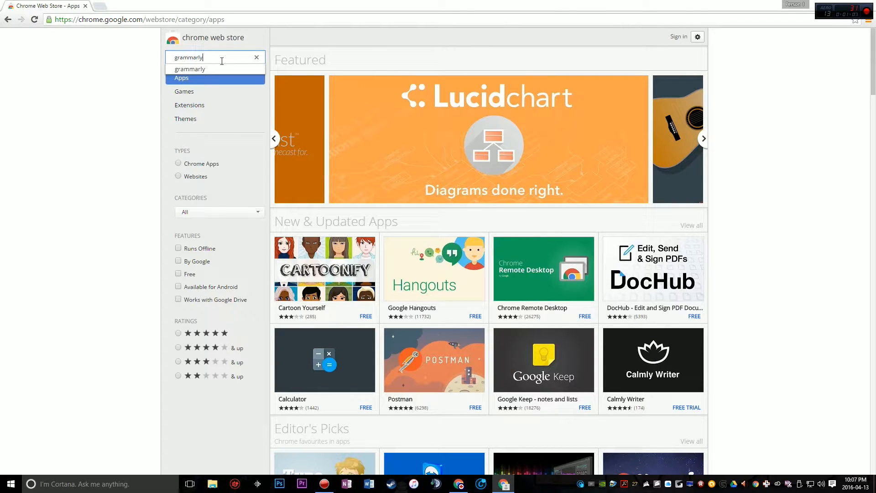
{"action": "left_click", "coordinate": [190, 69]}
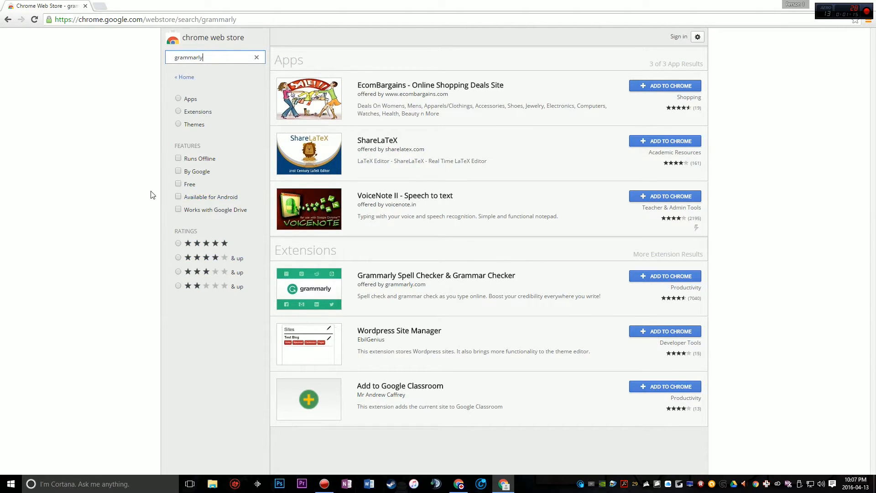
{"action": "mouse_move", "coordinate": [452, 284]}
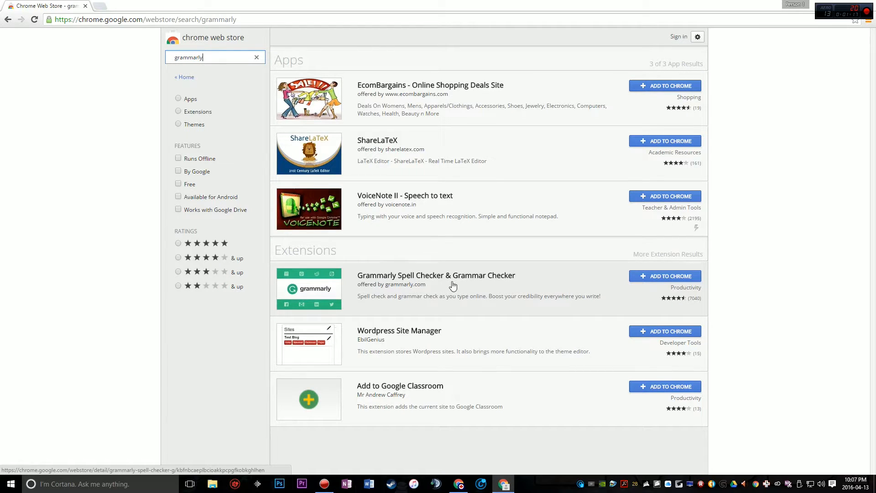
{"action": "mouse_move", "coordinate": [397, 279]}
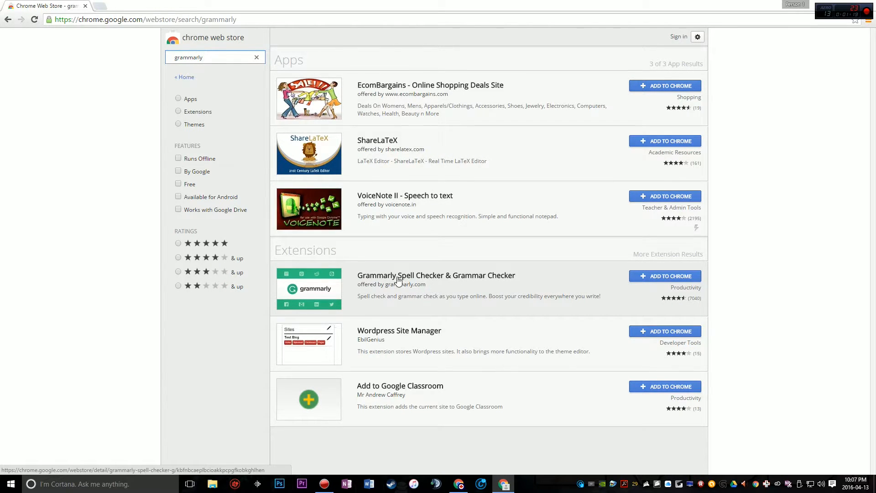
View the Grammarly Spell Checker result's Reviews, then its Overview.
{"action": "left_click", "coordinate": [435, 275]}
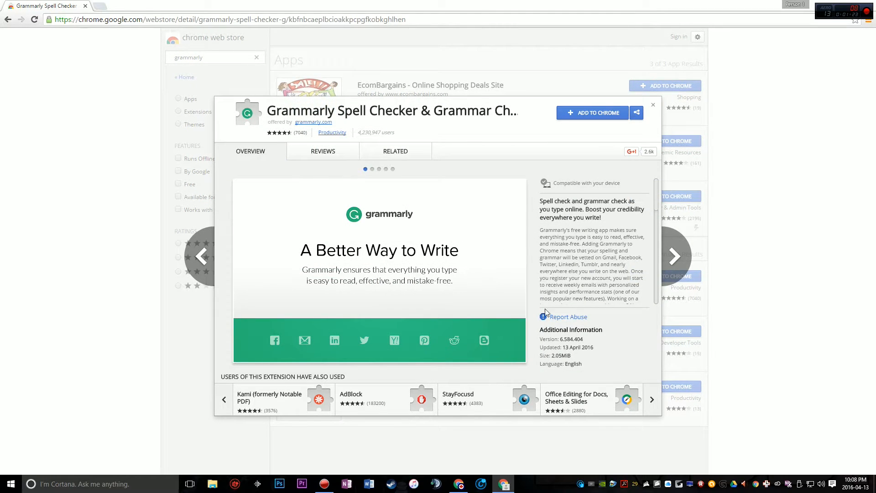
{"action": "scroll", "scroll_direction": "down", "scroll_amount": 3}
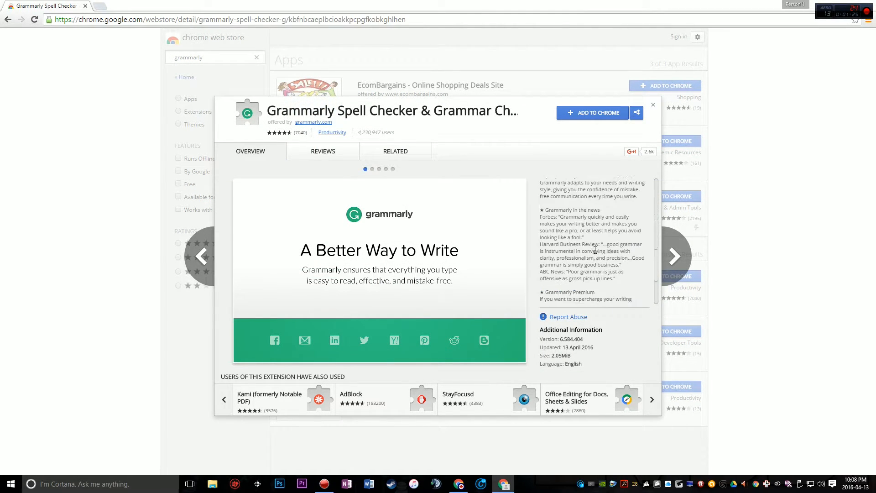
{"action": "left_click", "coordinate": [322, 151]}
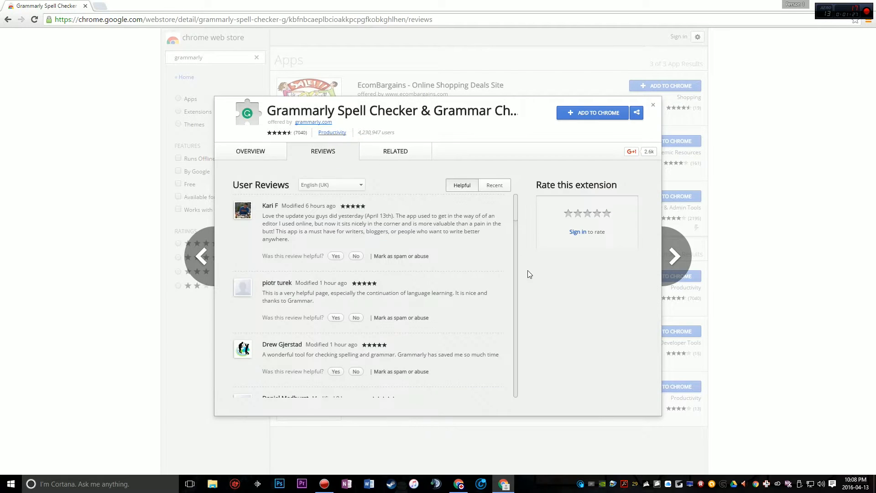
{"action": "left_click", "coordinate": [250, 150]}
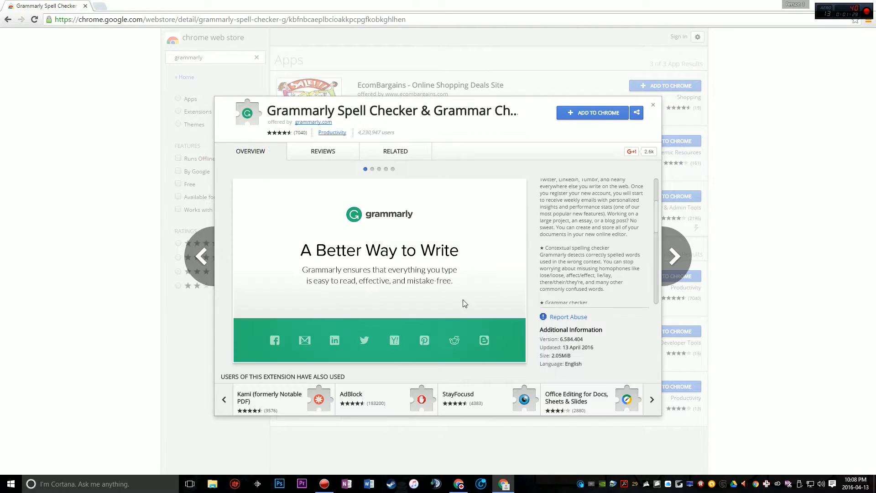
{"action": "mouse_move", "coordinate": [526, 190]}
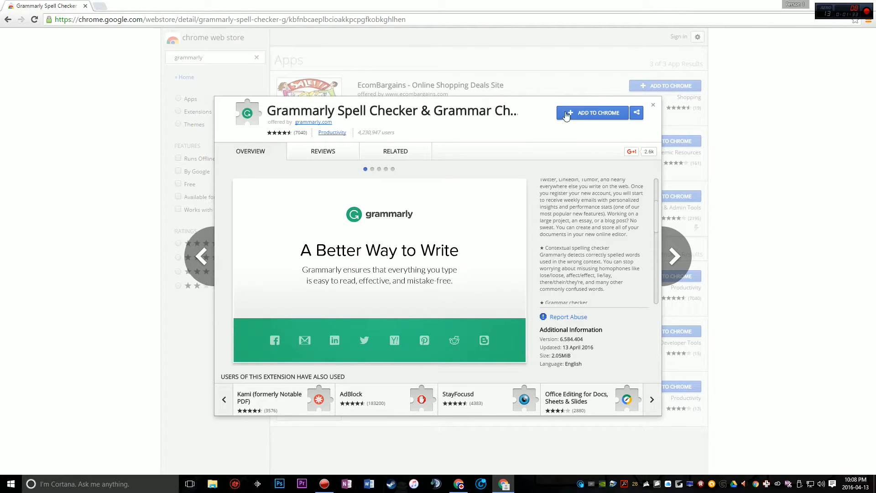
{"action": "mouse_move", "coordinate": [592, 112]}
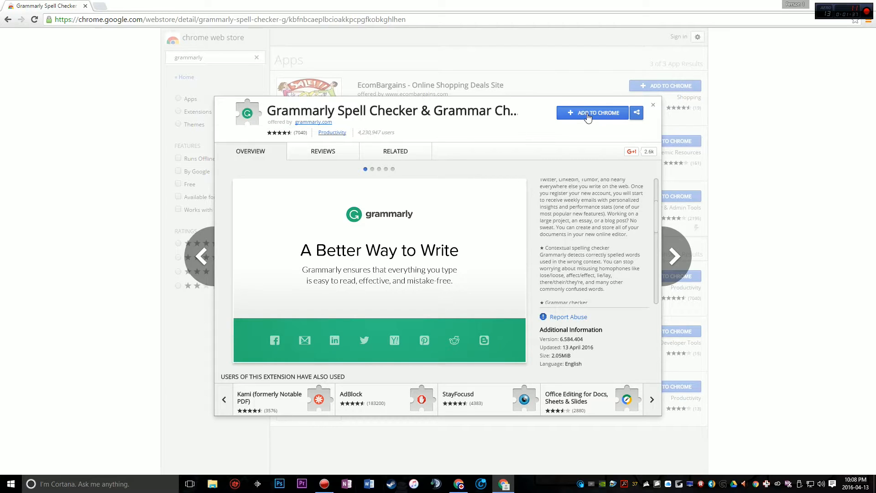
Add the Grammarly extension to Chrome, confirming the permissions prompt.
{"action": "left_click", "coordinate": [591, 112]}
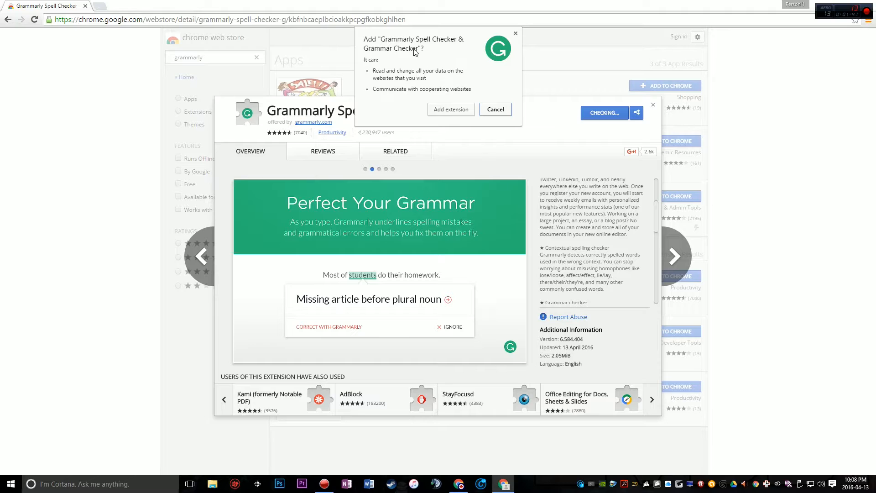
{"action": "mouse_move", "coordinate": [369, 56]}
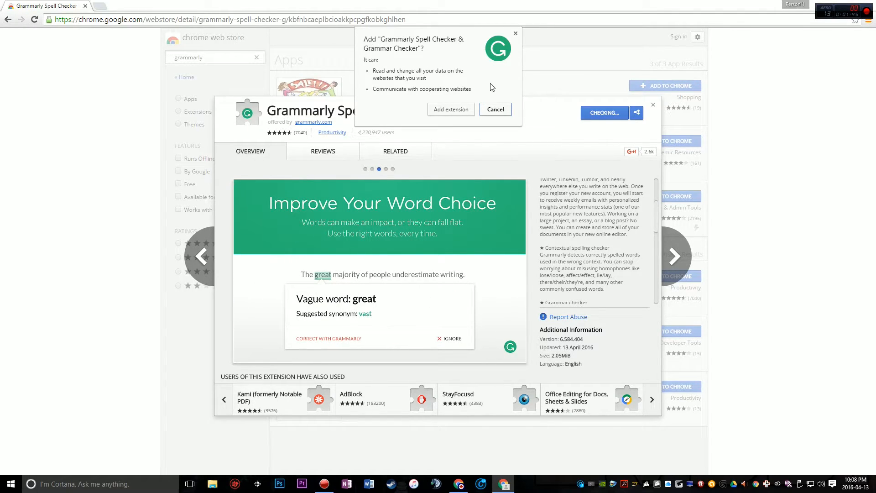
{"action": "mouse_move", "coordinate": [469, 91]}
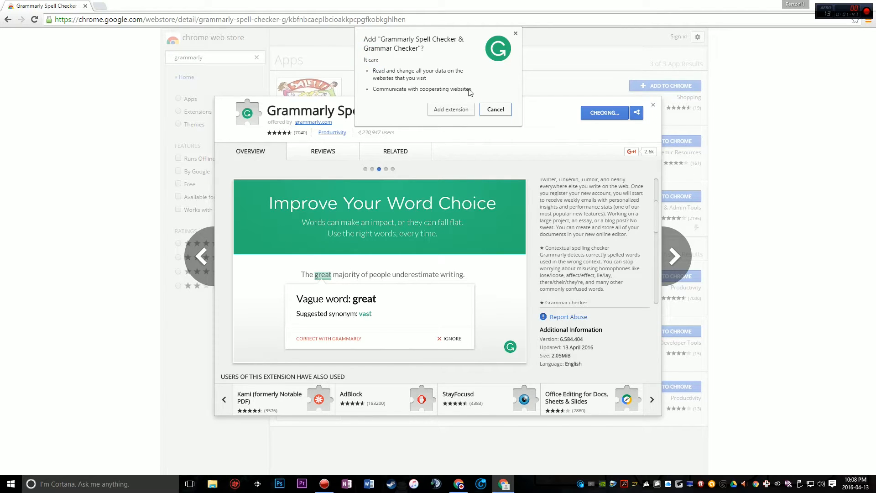
{"action": "mouse_move", "coordinate": [418, 79]}
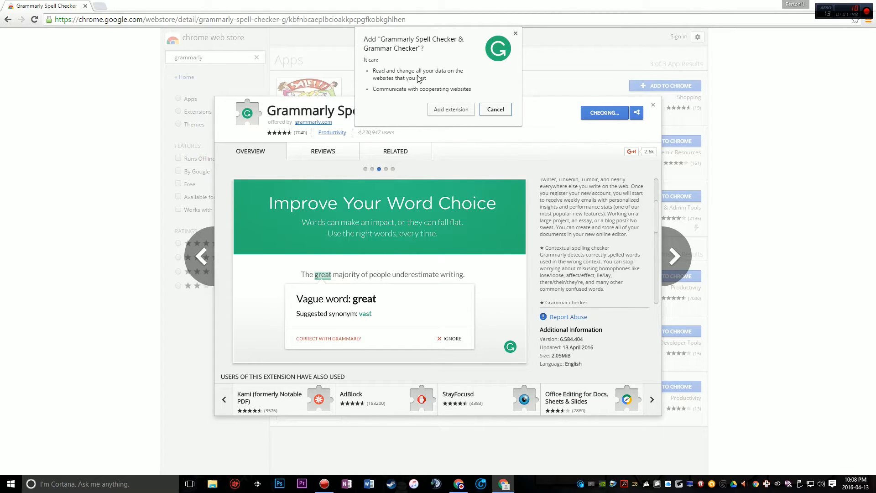
{"action": "left_click", "coordinate": [494, 109]}
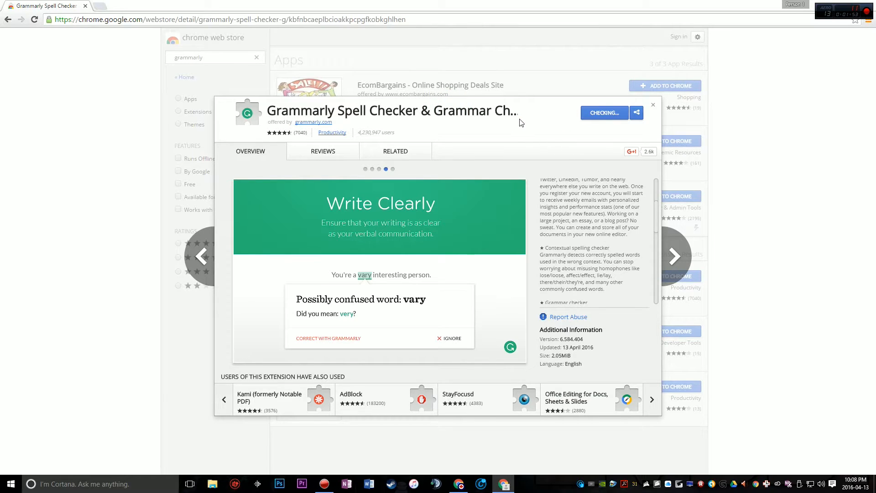
{"action": "left_click", "coordinate": [604, 113]}
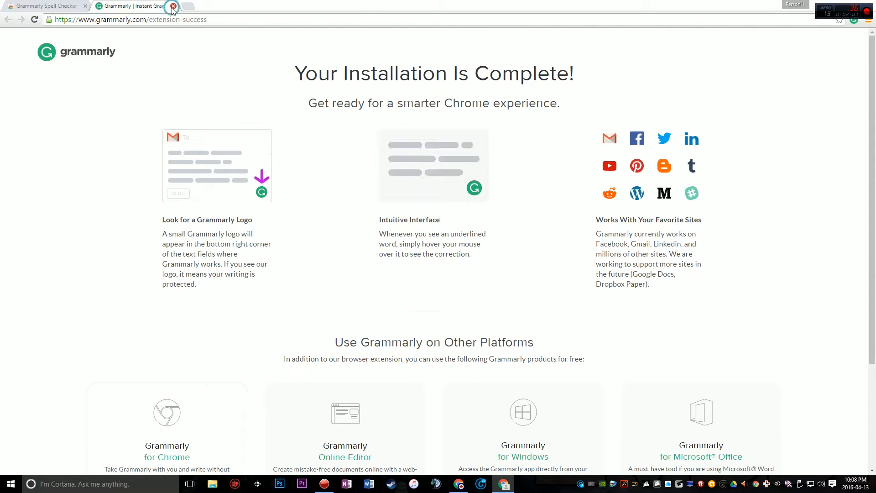
Close Grammarly's 'Your Installation Is Complete' tab.
{"action": "left_click", "coordinate": [174, 7]}
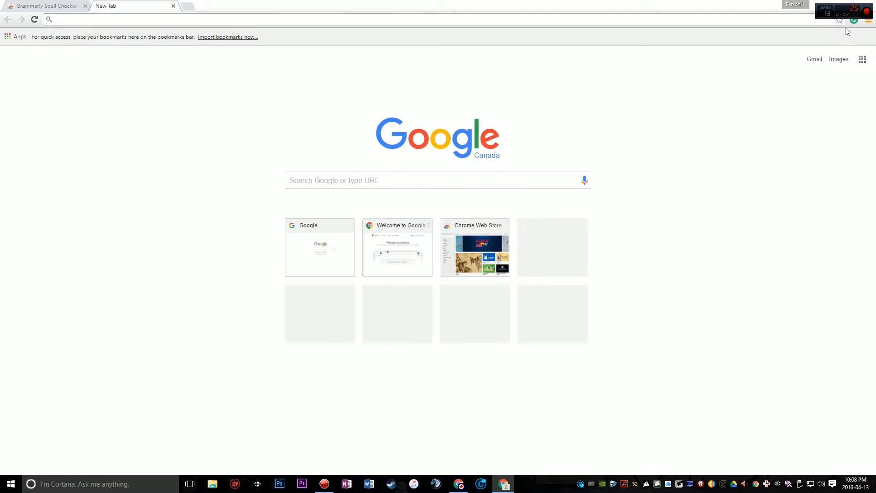
{"action": "mouse_move", "coordinate": [854, 21]}
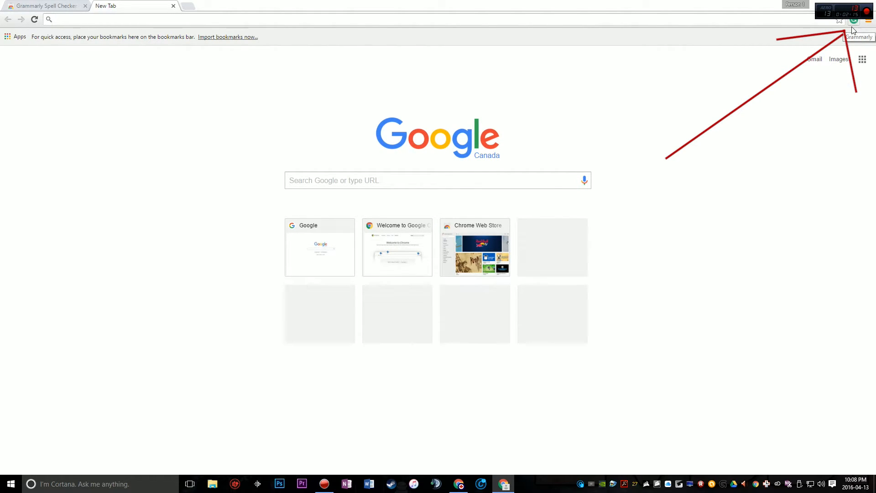
Choose SIGN UP from the Grammarly toolbar icon's popup.
{"action": "left_click", "coordinate": [854, 20]}
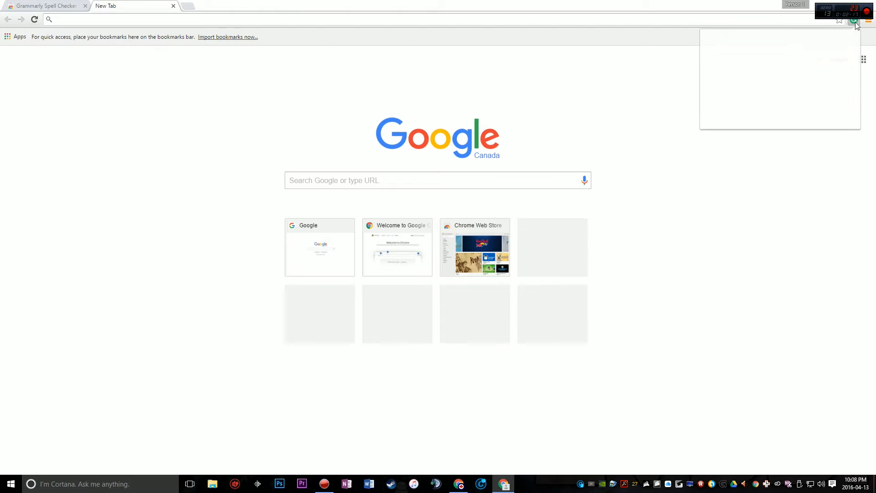
{"action": "left_click", "coordinate": [853, 20]}
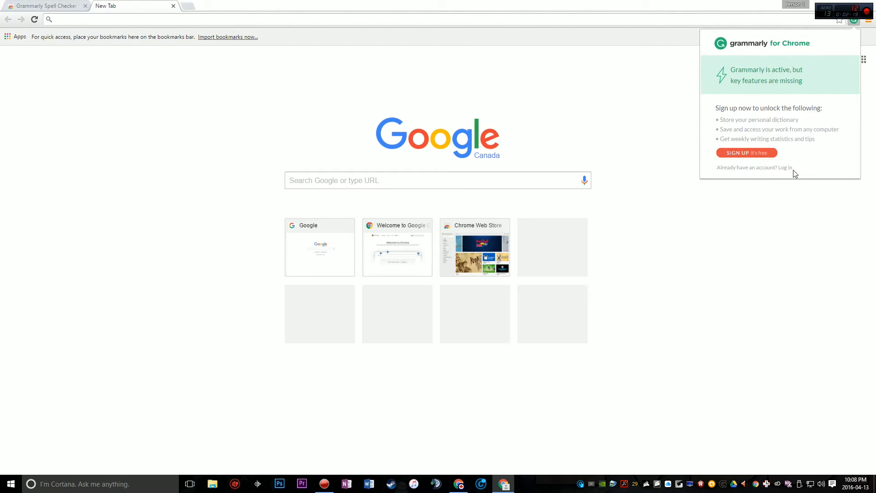
{"action": "mouse_move", "coordinate": [696, 73]}
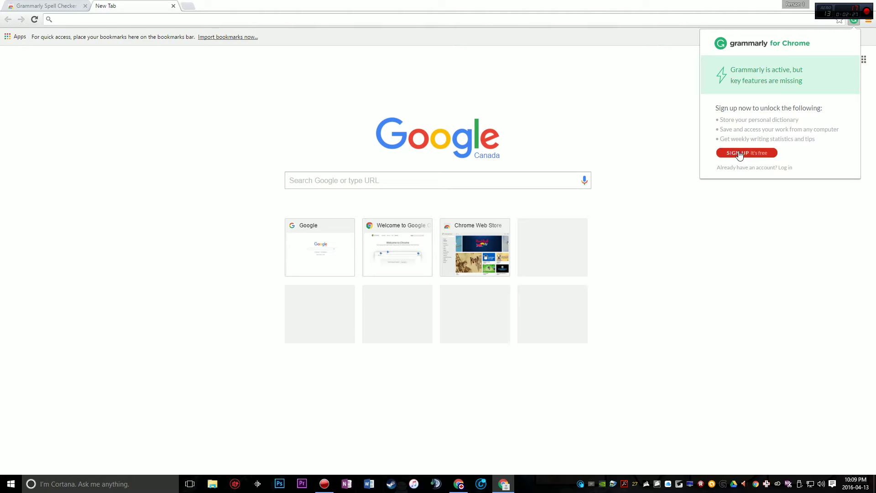
{"action": "left_click", "coordinate": [745, 153]}
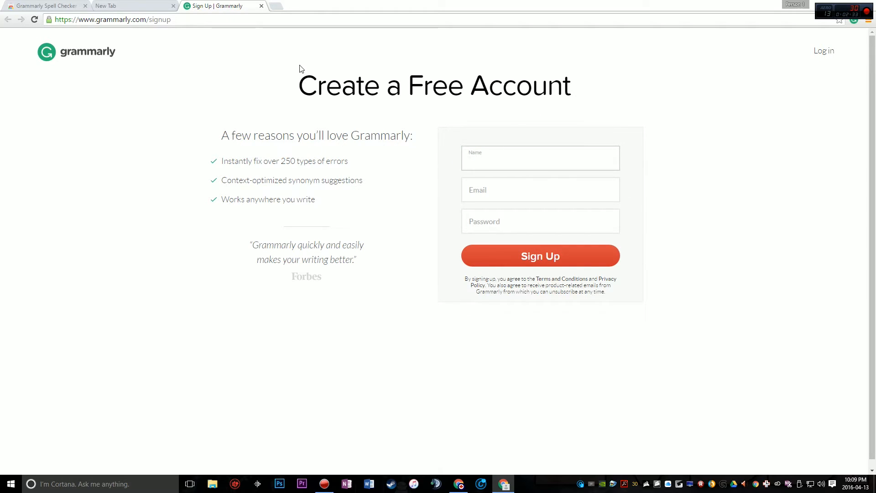
Close the Sign Up tab and choose 'Log in' from the Grammarly popup instead.
{"action": "left_click", "coordinate": [260, 6]}
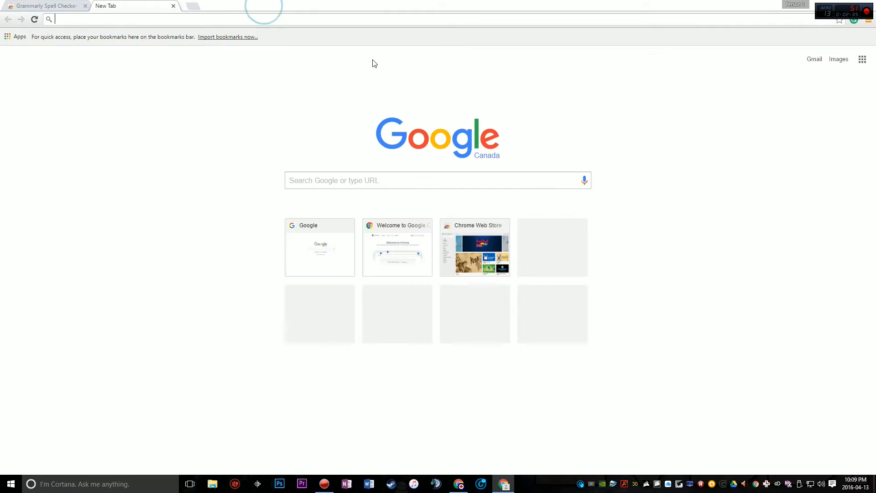
{"action": "left_click", "coordinate": [853, 19]}
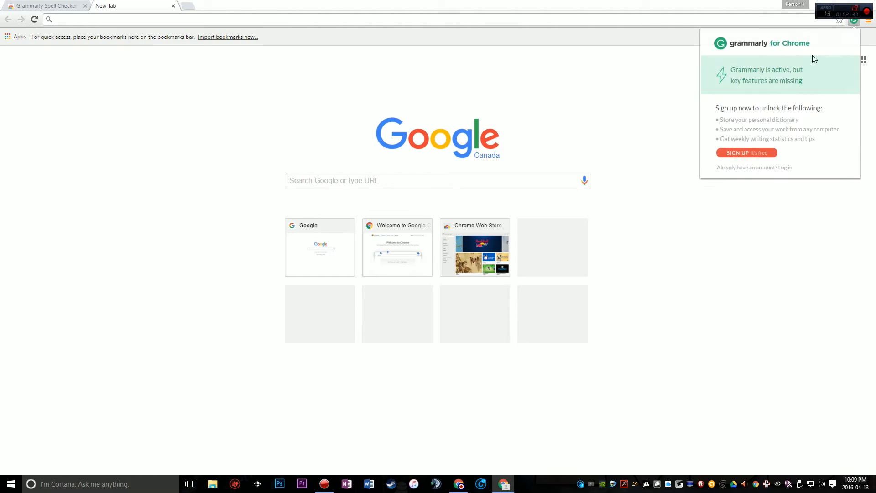
{"action": "left_click", "coordinate": [784, 167]}
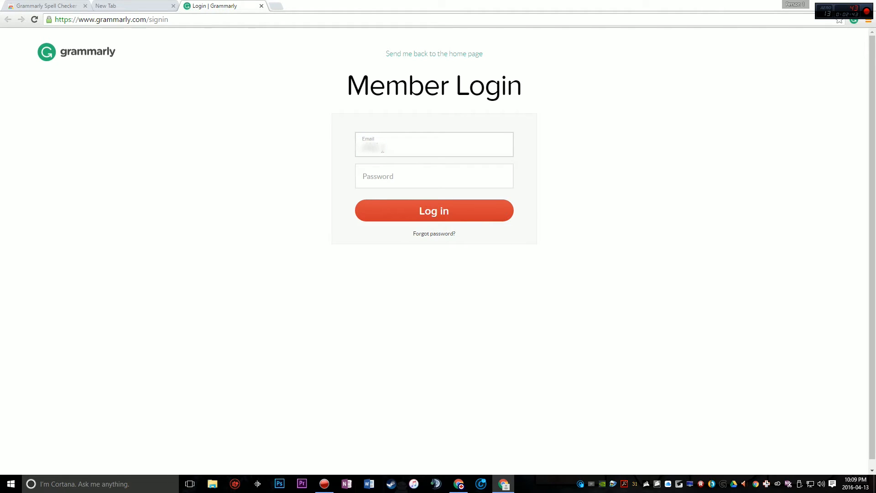
Log in with email and password, declining Chrome's save-password prompt with Never.
{"action": "type", "text": "email"}
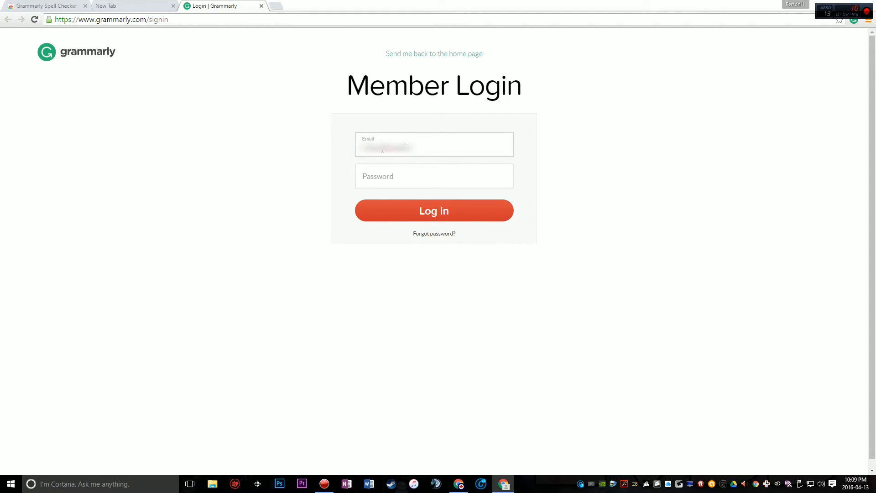
{"action": "left_click", "coordinate": [433, 175]}
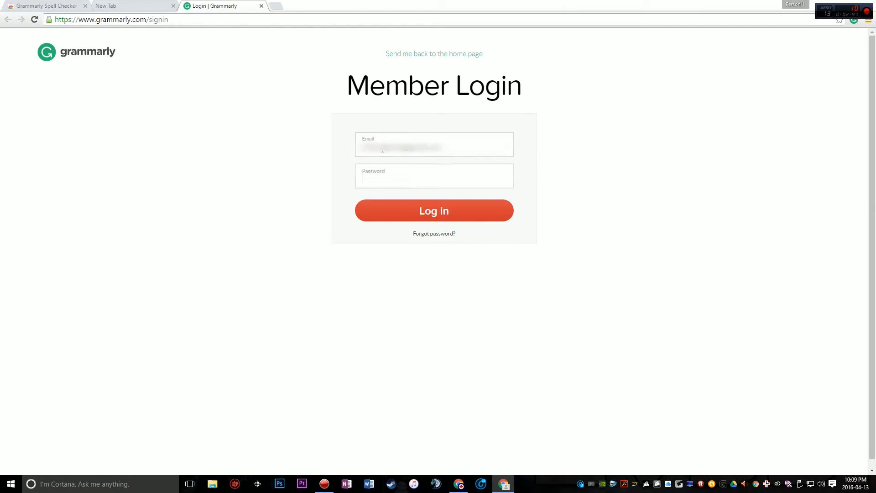
{"action": "type", "text": "password"}
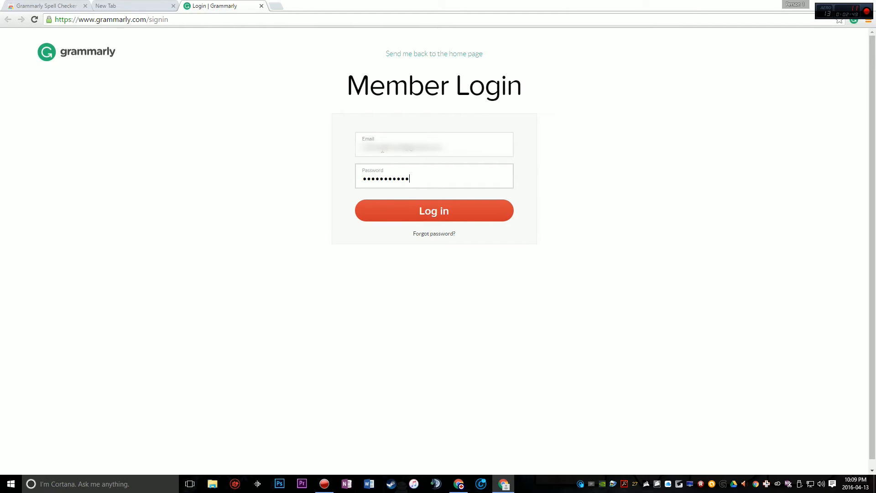
{"action": "left_click", "coordinate": [433, 211]}
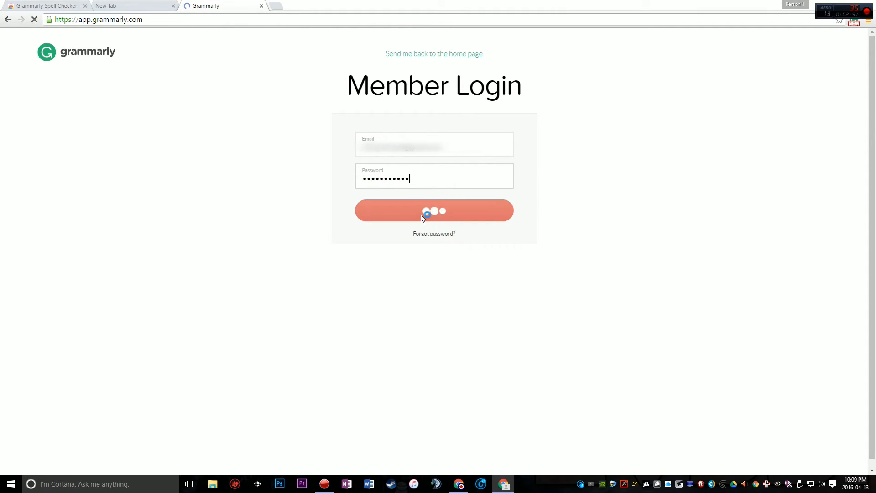
{"action": "left_click", "coordinate": [433, 211]}
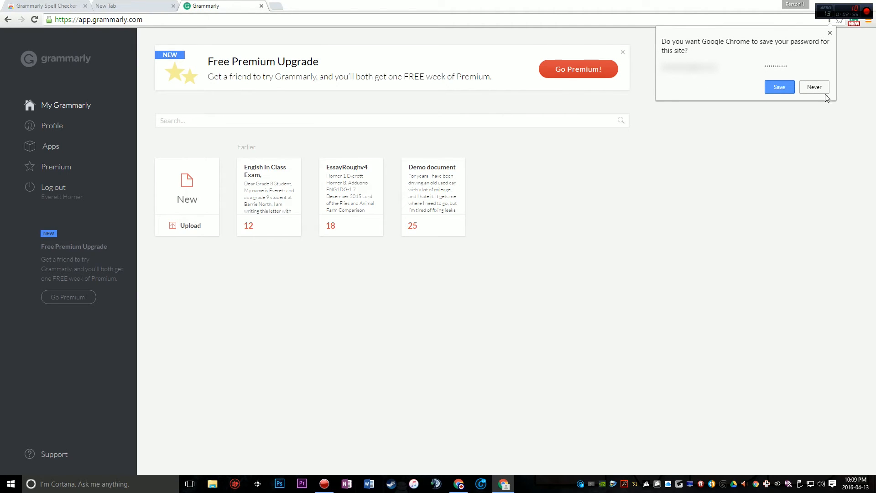
{"action": "left_click", "coordinate": [813, 86]}
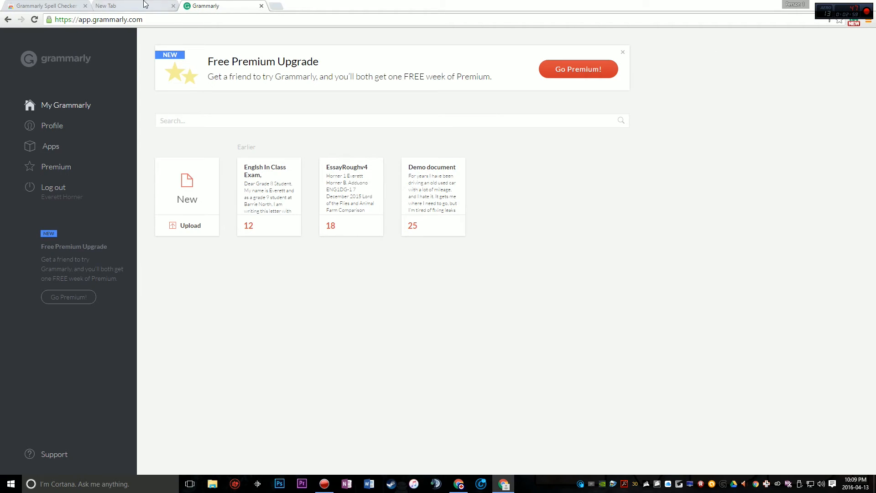
Check the Grammarly popup's signed-in stats on the New Tab, then return to the Web Store results.
{"action": "left_click", "coordinate": [132, 5]}
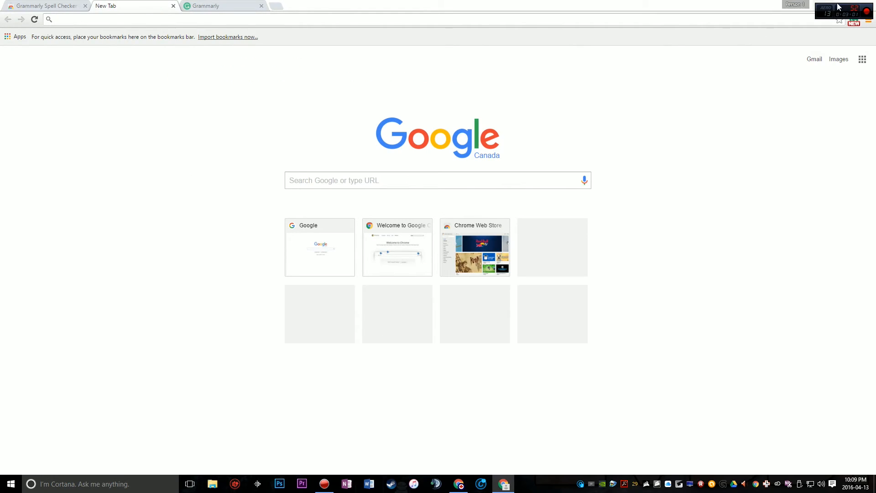
{"action": "left_click", "coordinate": [853, 18]}
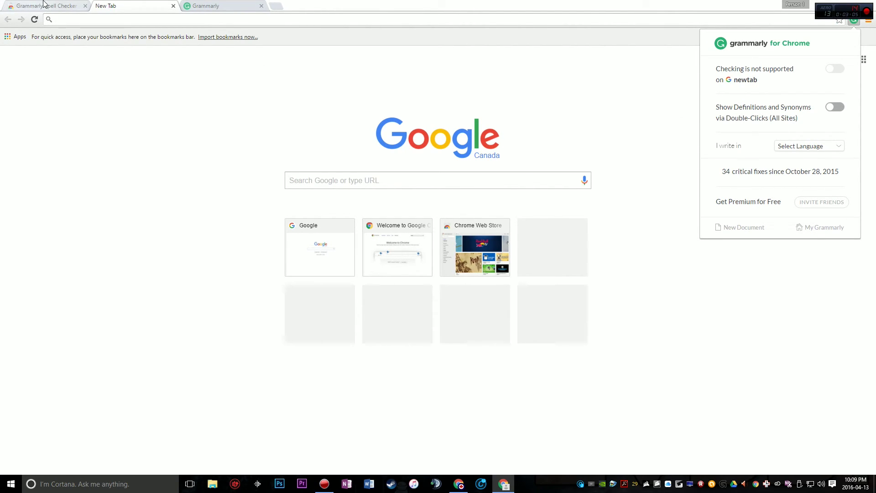
{"action": "left_click", "coordinate": [42, 5]}
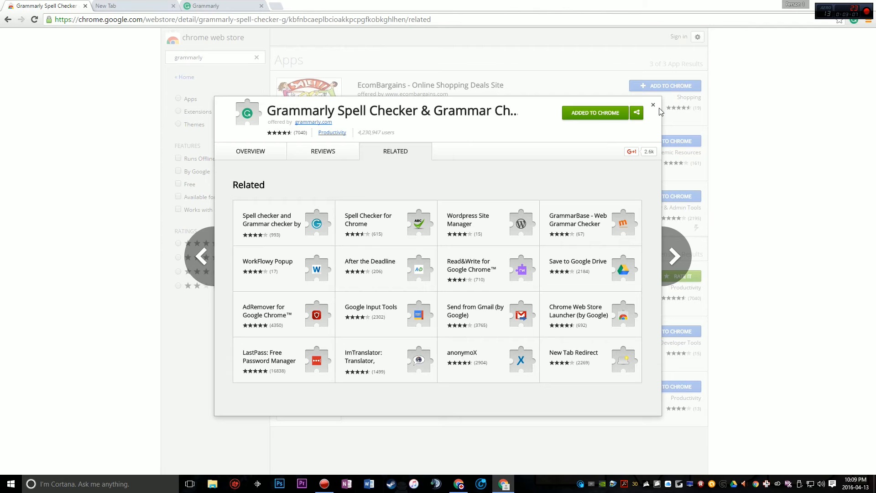
{"action": "left_click", "coordinate": [218, 6]}
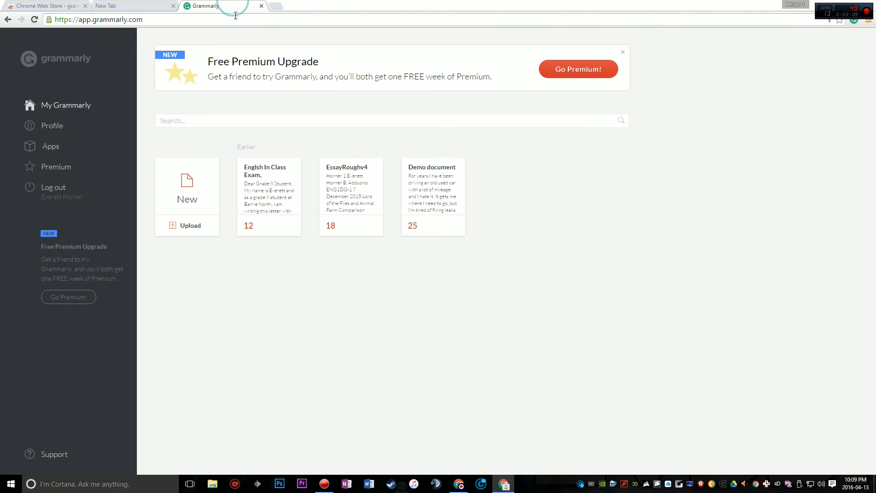
{"action": "left_click", "coordinate": [44, 6]}
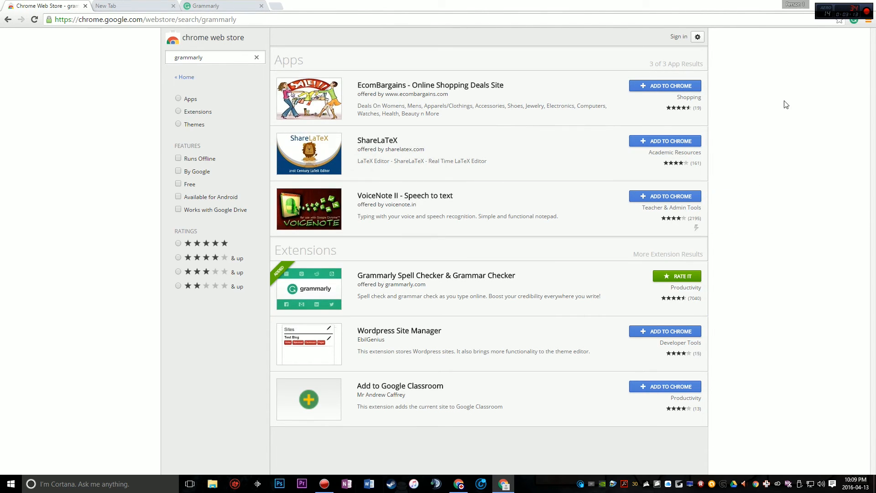
{"action": "left_click", "coordinate": [853, 19]}
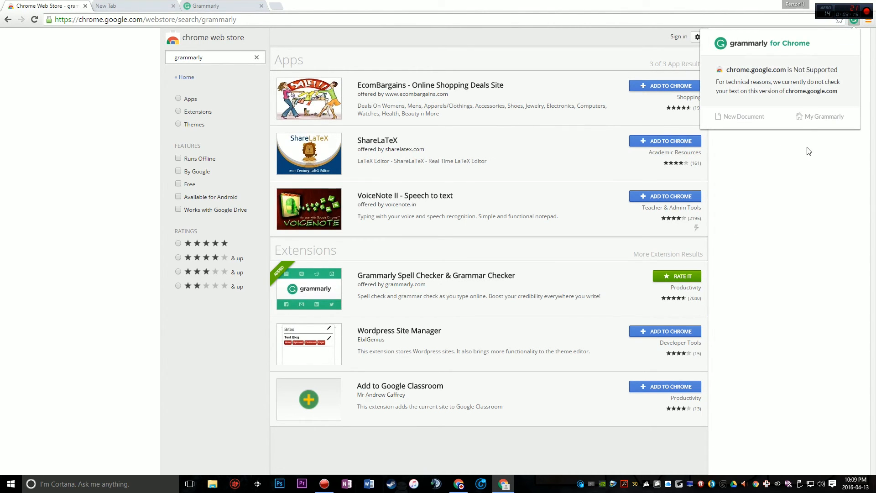
{"action": "left_click", "coordinate": [44, 321]}
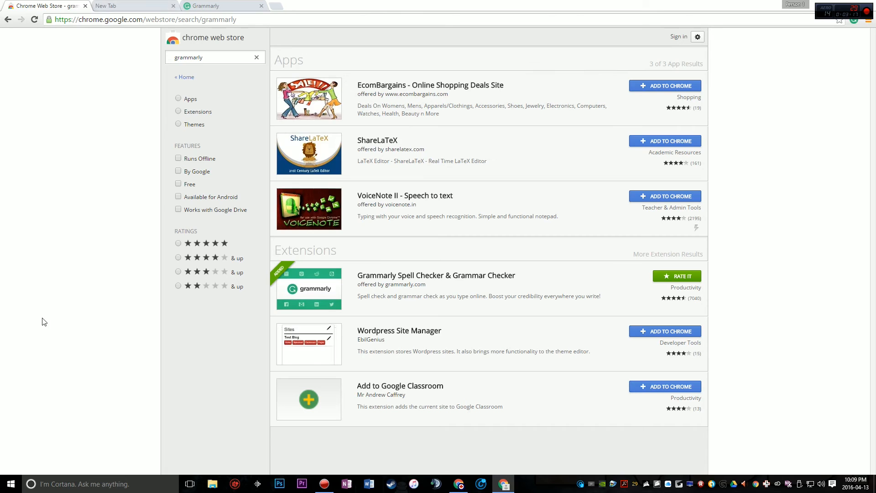
{"action": "mouse_move", "coordinate": [142, 127]}
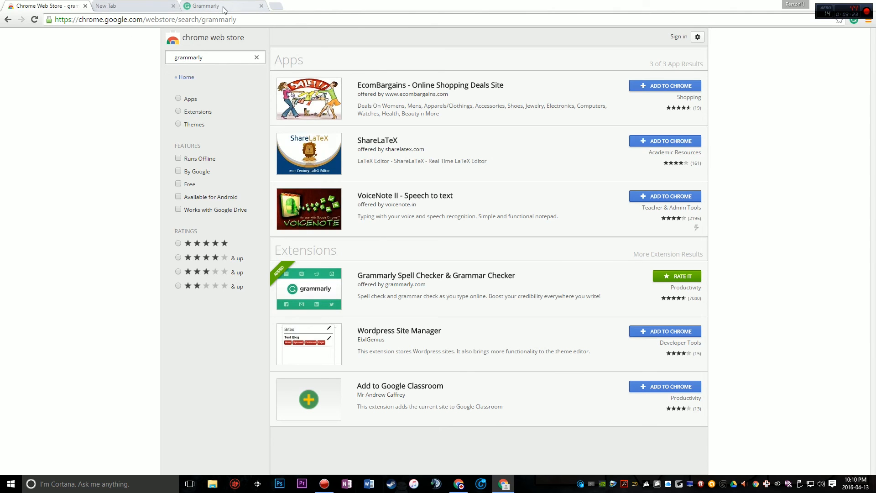
{"action": "mouse_move", "coordinate": [87, 163]}
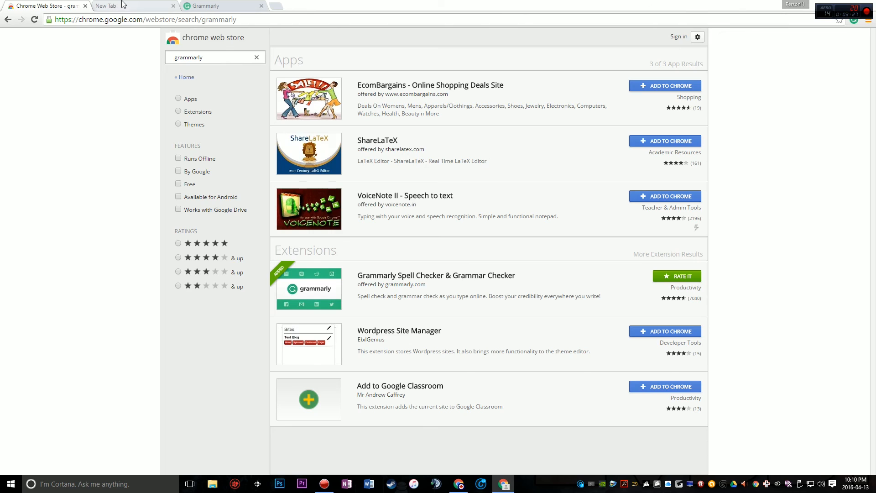
{"action": "mouse_move", "coordinate": [117, 5]}
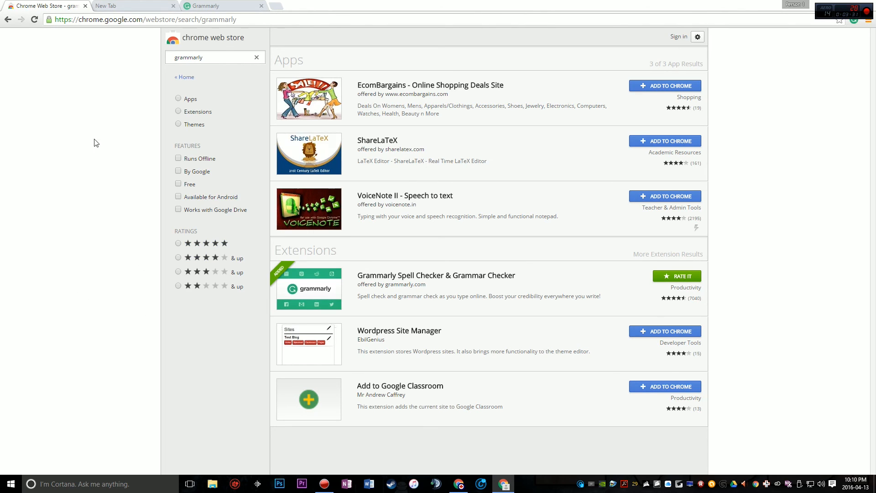
{"action": "mouse_move", "coordinate": [731, 210]}
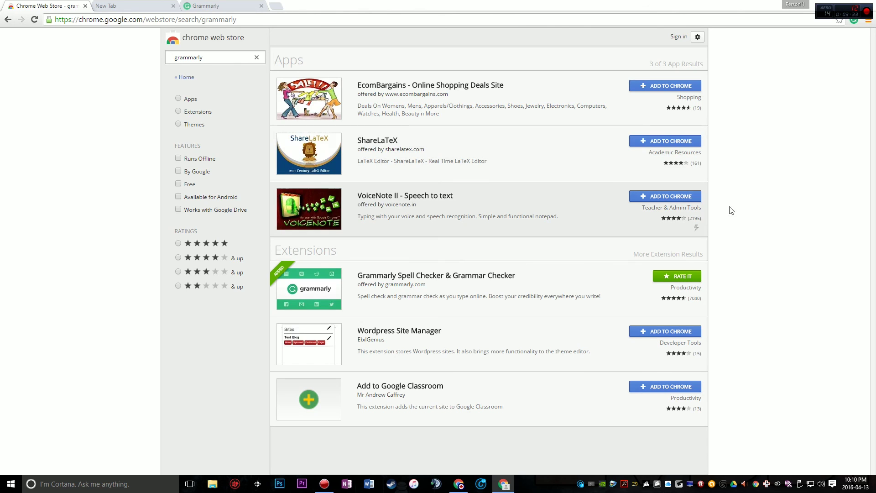
{"action": "mouse_move", "coordinate": [799, 222]}
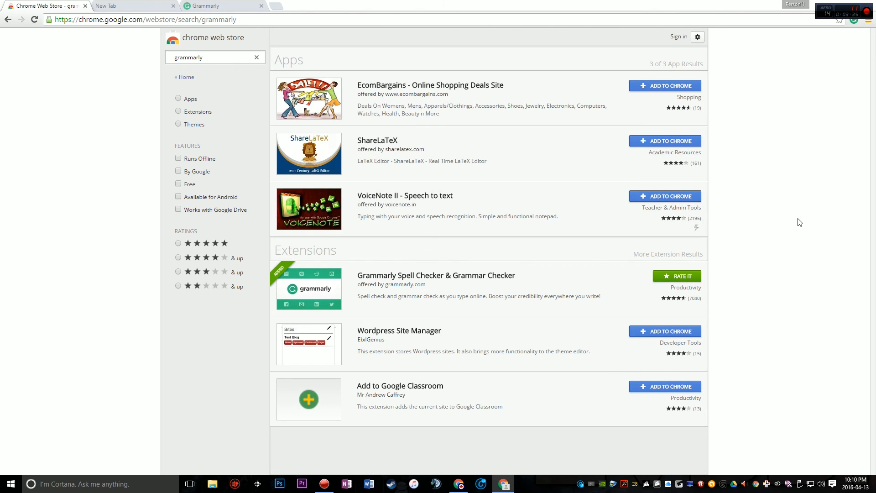